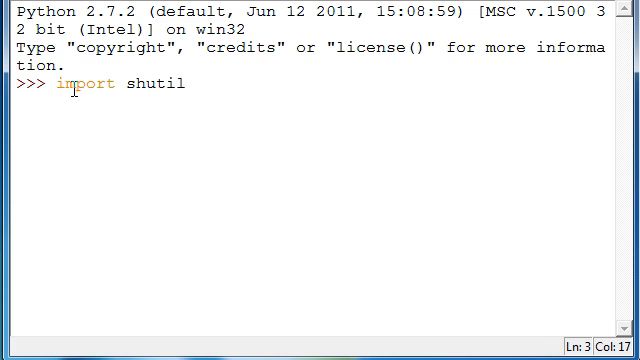
Step: Import shutil in the shell and look inside desktop folder a, which holds empty file c
{"action": "key", "text": "Return"}
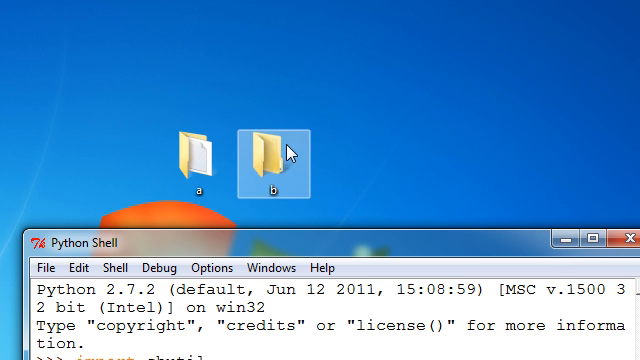
{"action": "double_click", "coordinate": [258, 156]}
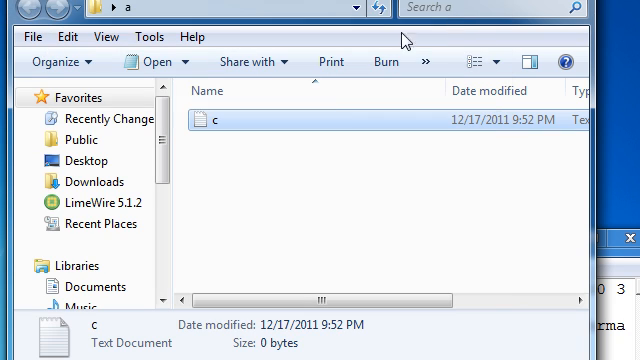
{"action": "mouse_move", "coordinate": [206, 124]}
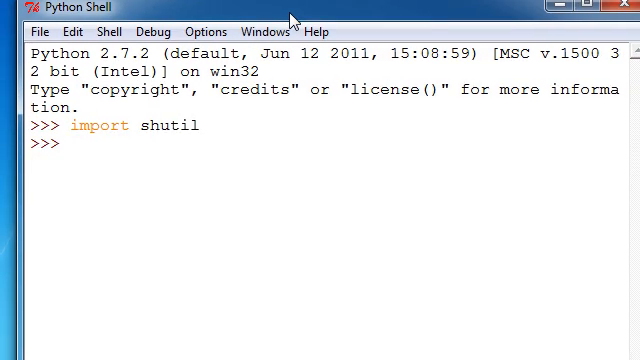
Step: Run shutil.copytree to copy C:/Users/Kurt/Desktop/a into C:/Users/Kurt/Desktop/b/a
{"action": "type", "text": "shuti"}
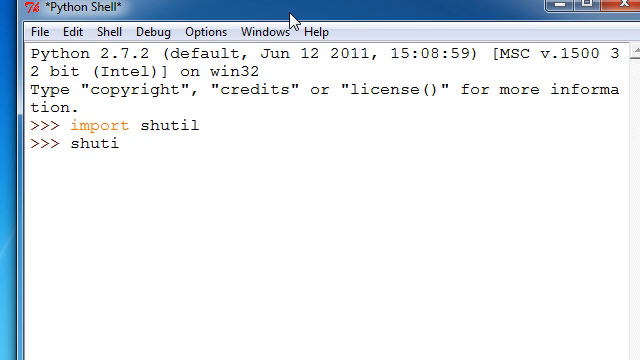
{"action": "type", "text": "l.cop"}
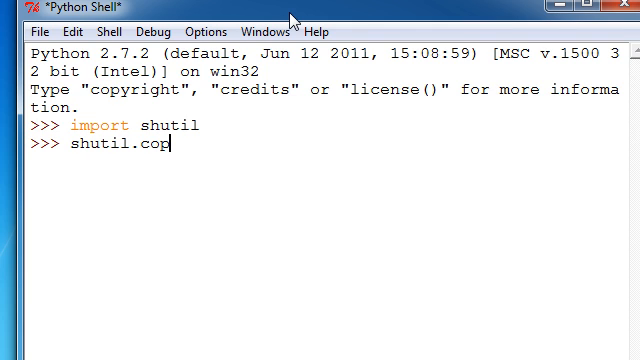
{"action": "type", "text": "ytree('"}
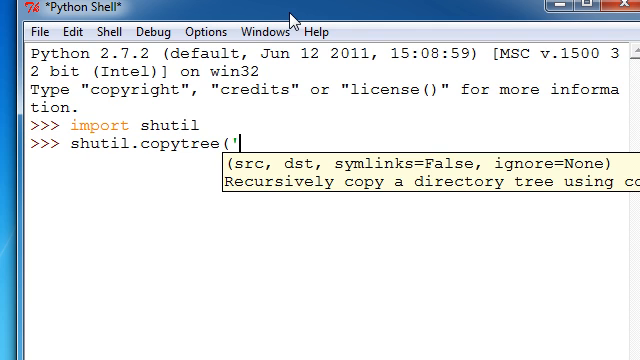
{"action": "type", "text": "C:/"}
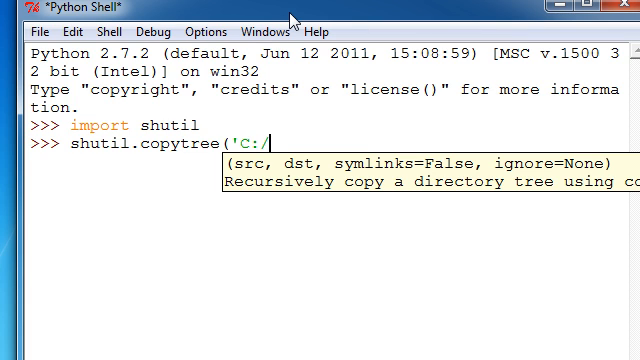
{"action": "type", "text": "Users"}
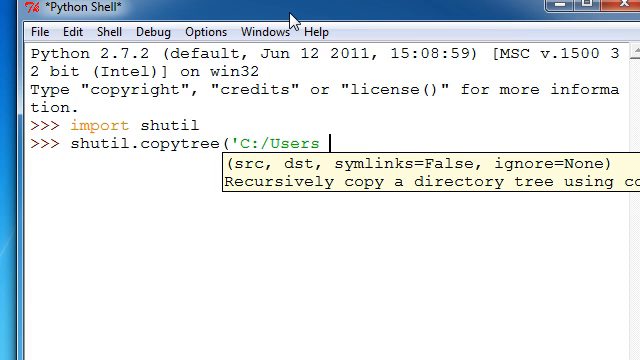
{"action": "type", "text": "/"}
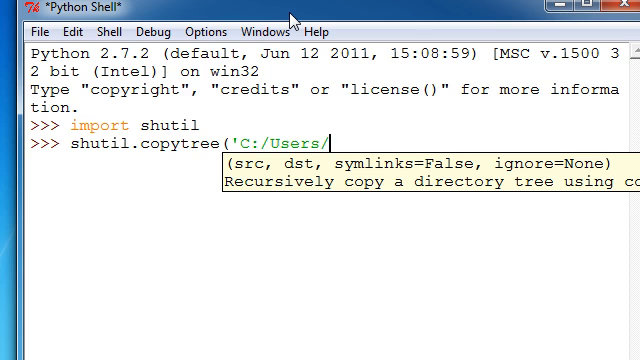
{"action": "type", "text": "Kurt/Desktop"}
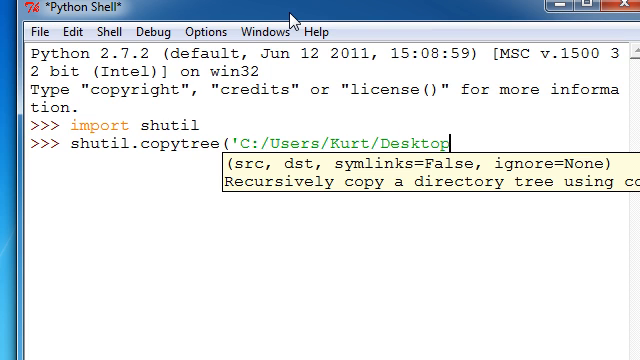
{"action": "type", "text": "/a',"}
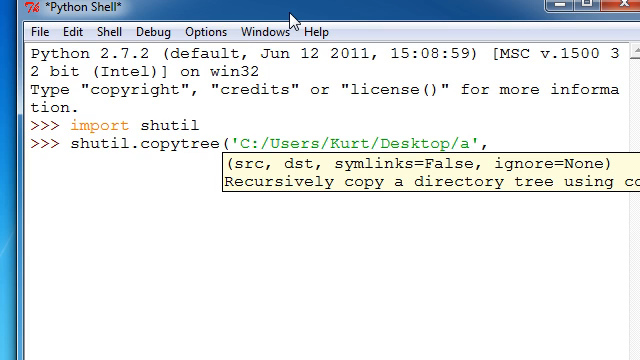
{"action": "type", "text": "'C:"}
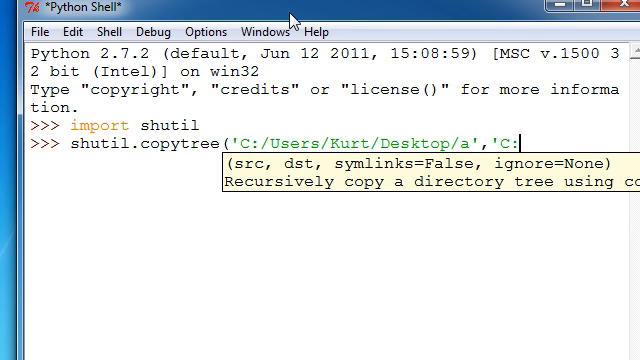
{"action": "type", "text": "/Users"}
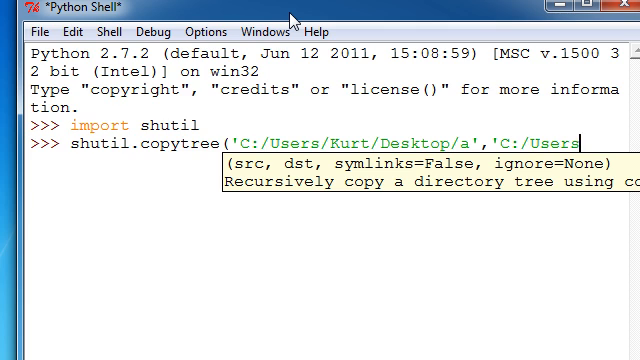
{"action": "type", "text": "K"}
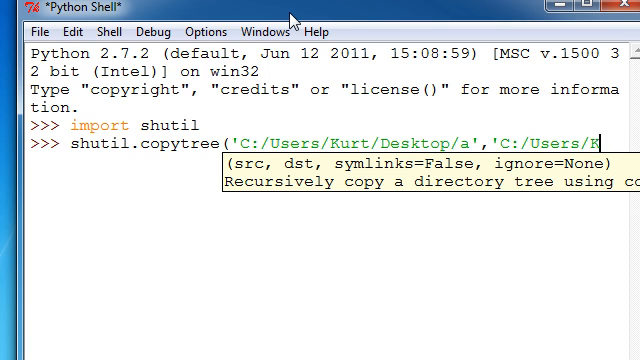
{"action": "type", "text": "t/"}
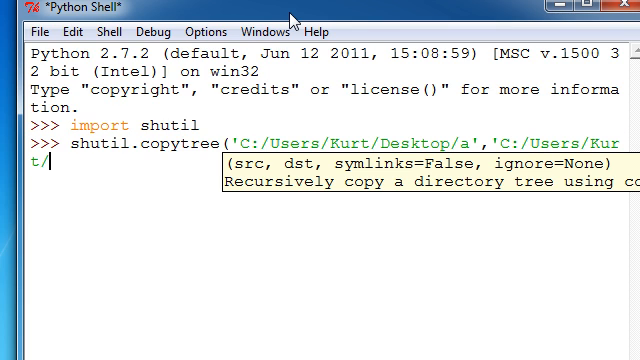
{"action": "type", "text": "Desktop/b/a'"}
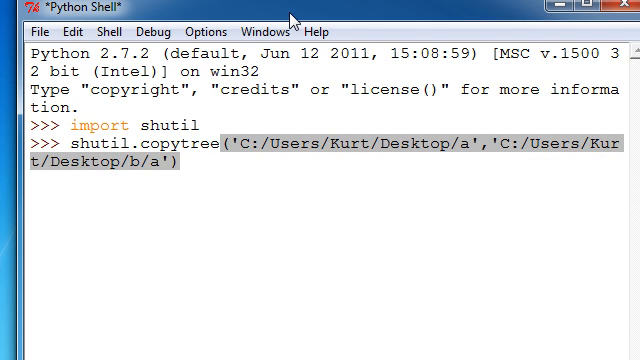
{"action": "key", "text": "Return"}
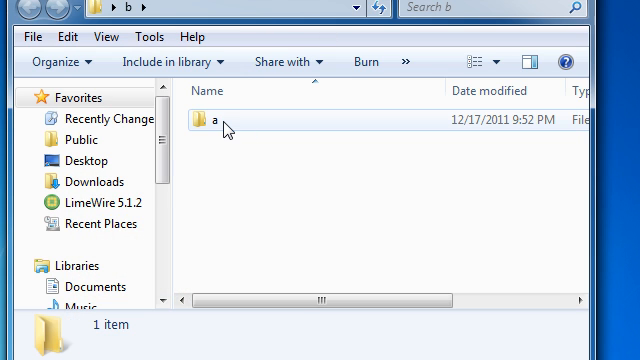
Step: Browse folder b and its copied subfolder a to confirm document c is inside
{"action": "double_click", "coordinate": [204, 128]}
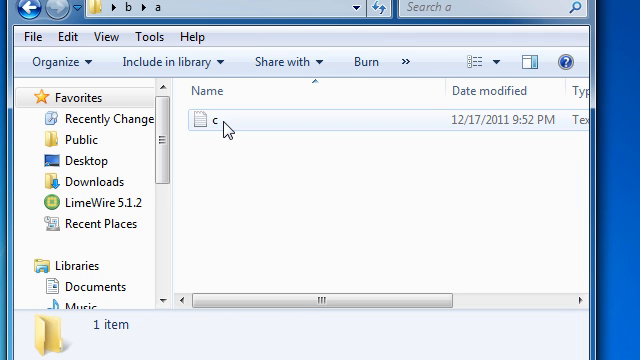
{"action": "left_click", "coordinate": [210, 124]}
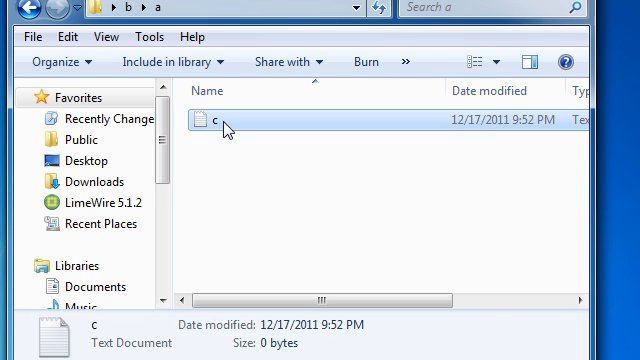
{"action": "left_click", "coordinate": [204, 126]}
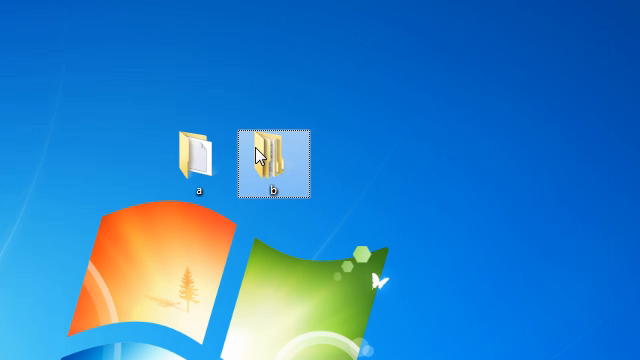
{"action": "double_click", "coordinate": [272, 152]}
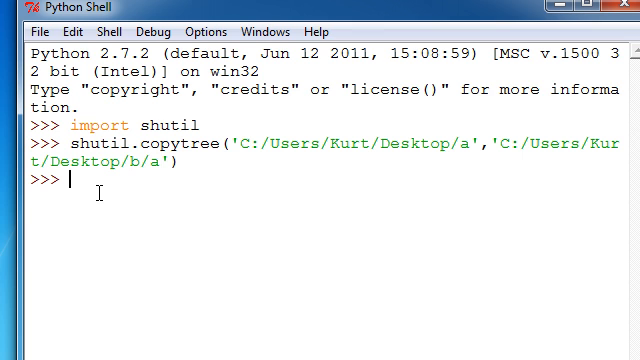
Step: Run shutil.rmtree on C:/Users/Kurt/Desktop/b/a to delete the copied folder
{"action": "type", "text": "shut"}
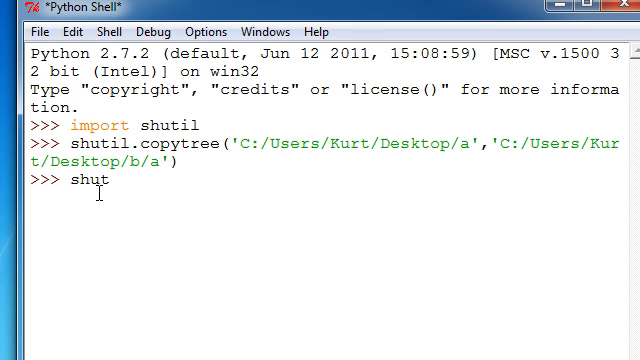
{"action": "type", "text": "il.rm"}
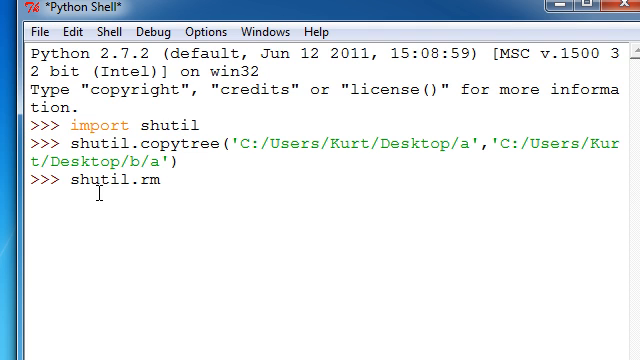
{"action": "type", "text": "tree("}
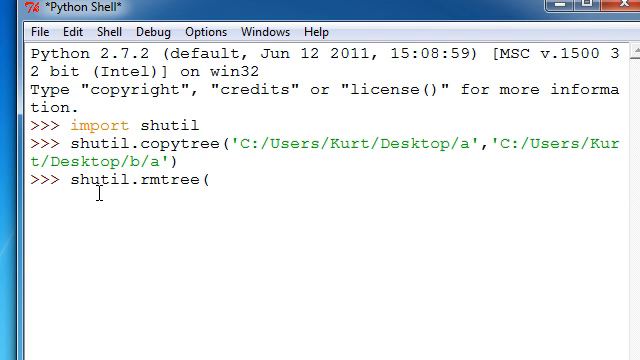
{"action": "type", "text": "'C:u"}
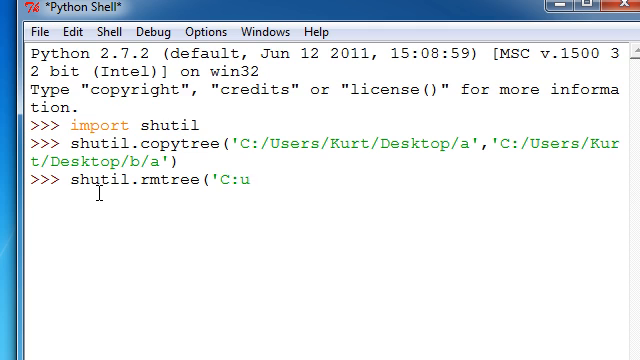
{"action": "type", "text": "/"}
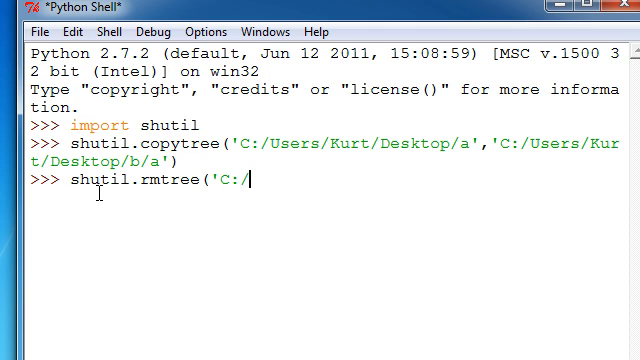
{"action": "type", "text": "Users/Kurt/"}
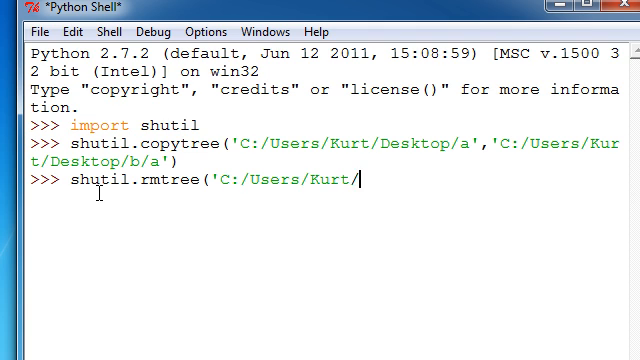
{"action": "type", "text": "Desktop/"}
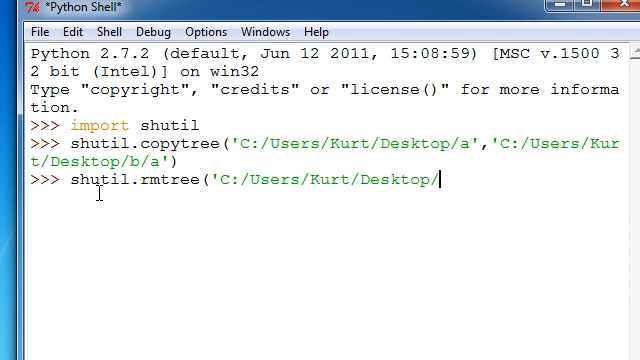
{"action": "type", "text": "b/a'"}
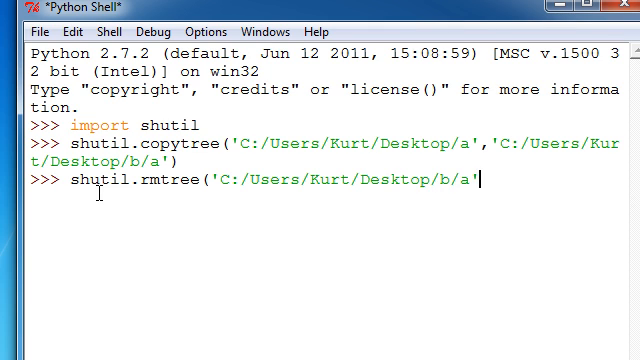
{"action": "key", "text": "Return"}
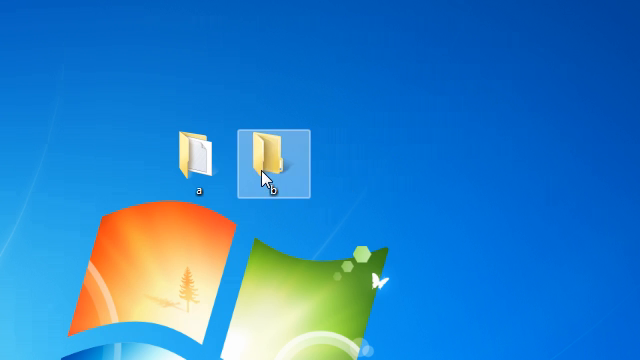
Step: Inspect desktop folders b and a in Explorer to verify the deletion
{"action": "double_click", "coordinate": [264, 150]}
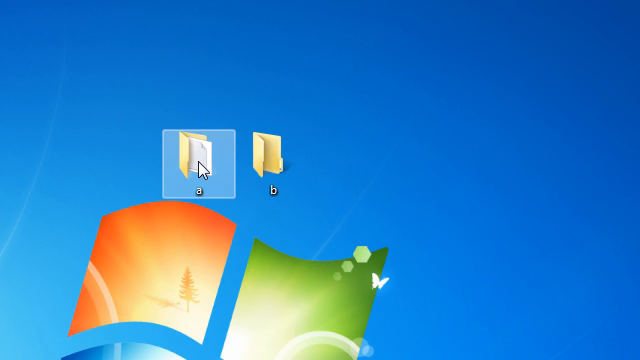
{"action": "double_click", "coordinate": [196, 150]}
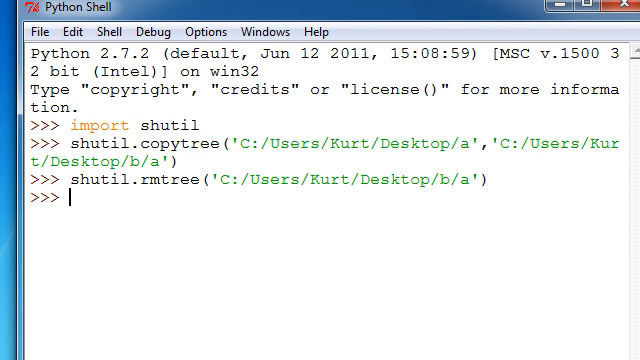
Step: Run shutil.copy to copy C:/Users/Kurt/Desktop/a/c.txt into C:/Users/Kurt/Desktop/b
{"action": "type", "text": "f"}
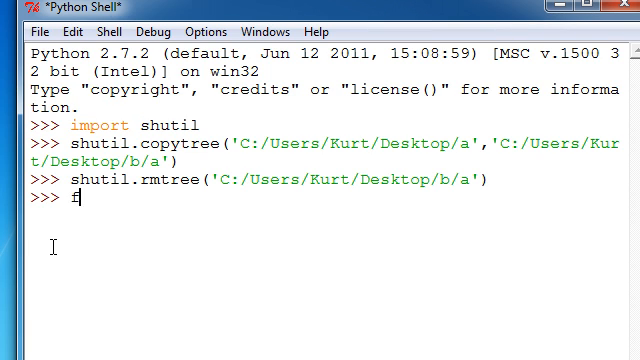
{"action": "type", "text": "shutil"}
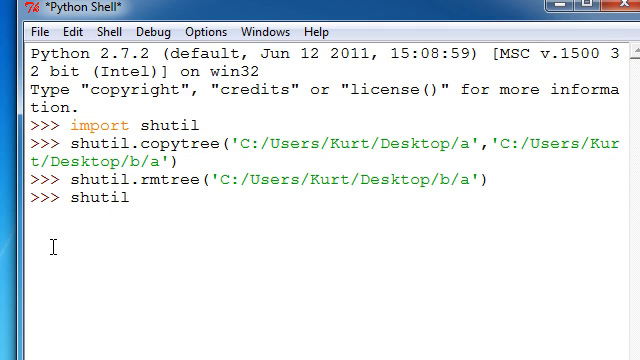
{"action": "type", "text": ".copy"}
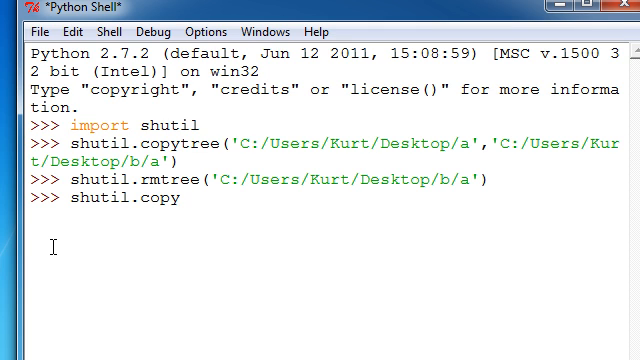
{"action": "type", "text": "('C:"}
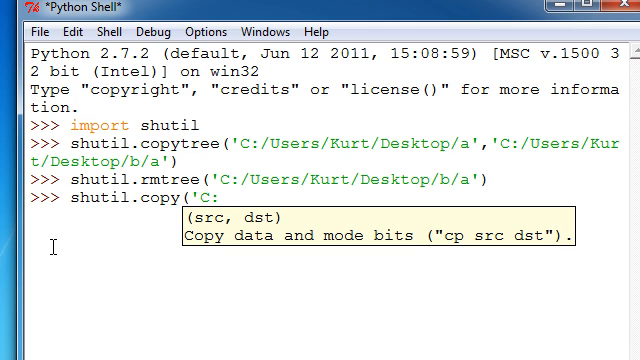
{"action": "type", "text": "/Users"}
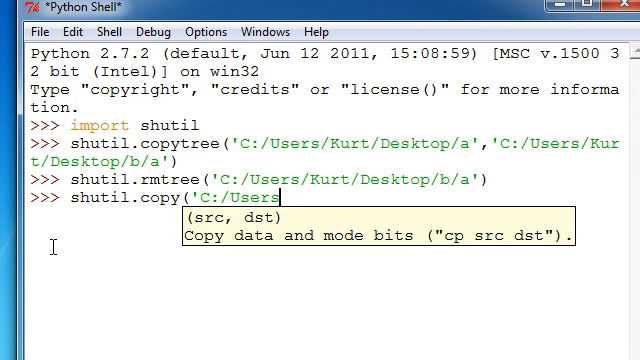
{"action": "type", "text": "/Kurt/Desk"}
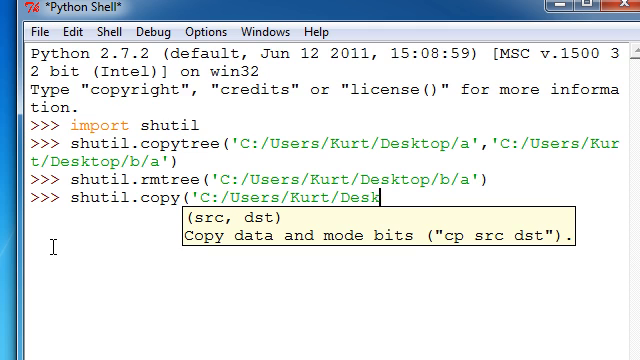
{"action": "type", "text": "top/a"}
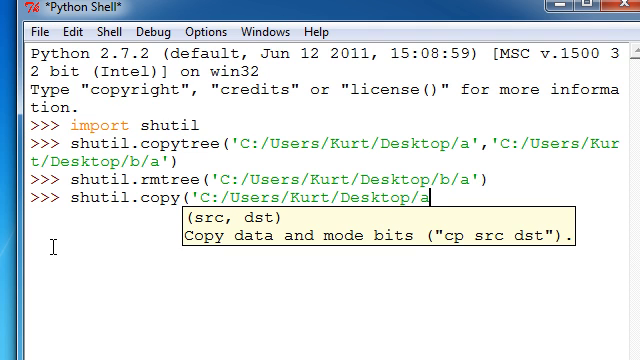
{"action": "type", "text": "/c.t"}
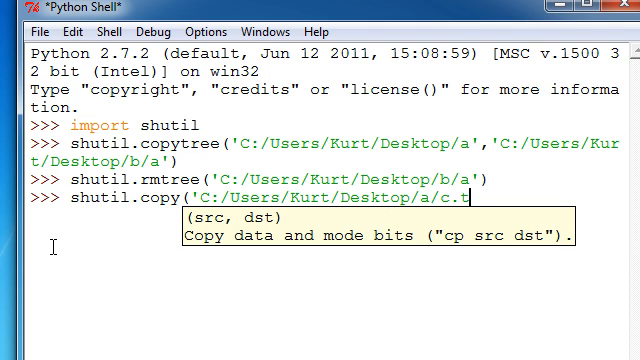
{"action": "type", "text": "xt"}
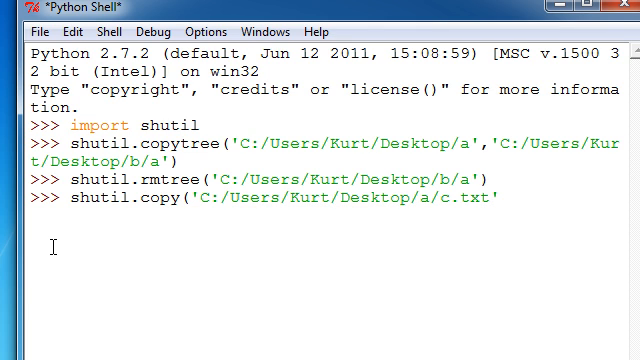
{"action": "type", "text": ","}
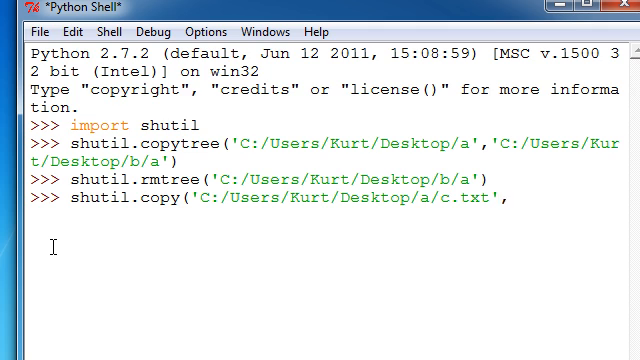
{"action": "type", "text": "'C"}
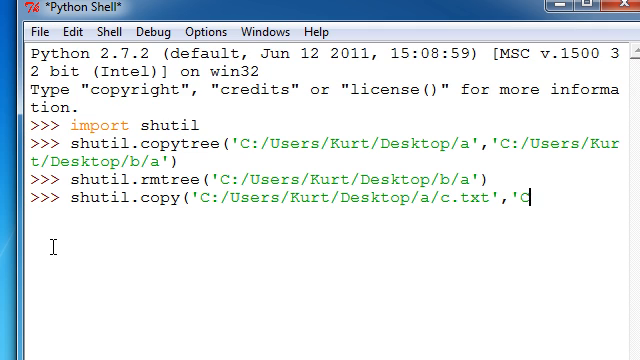
{"action": "type", "text": ":/USers/Kurt/Deskto"}
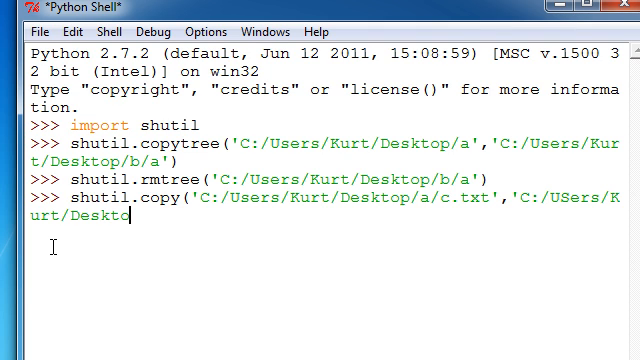
{"action": "type", "text": "/b"}
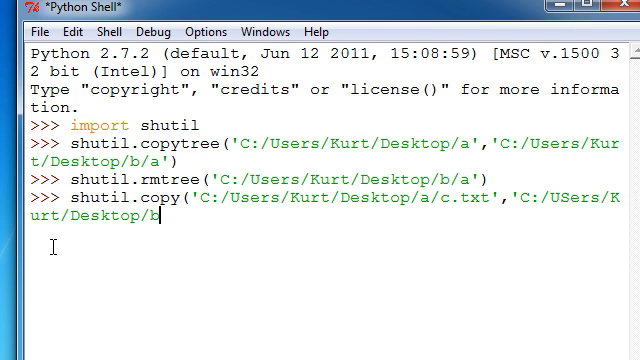
{"action": "type", "text": "')"}
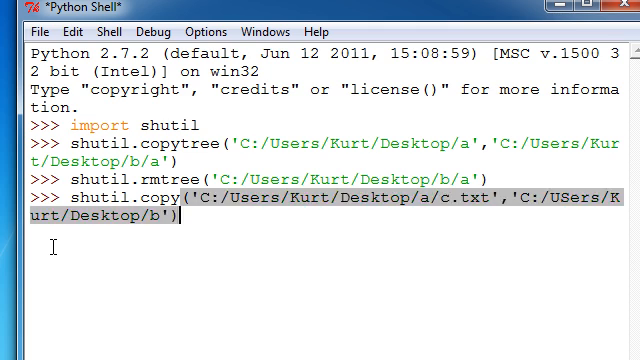
{"action": "key", "text": "Return"}
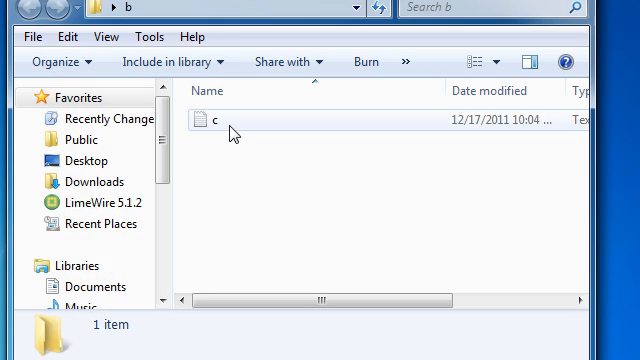
Step: Confirm file c is listed in folder b and close the Explorer window
{"action": "double_click", "coordinate": [208, 124]}
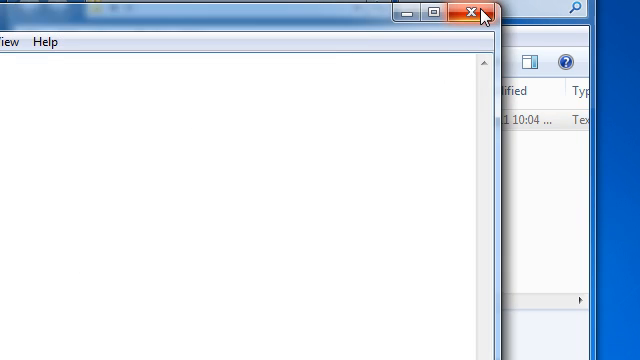
{"action": "left_click", "coordinate": [470, 12]}
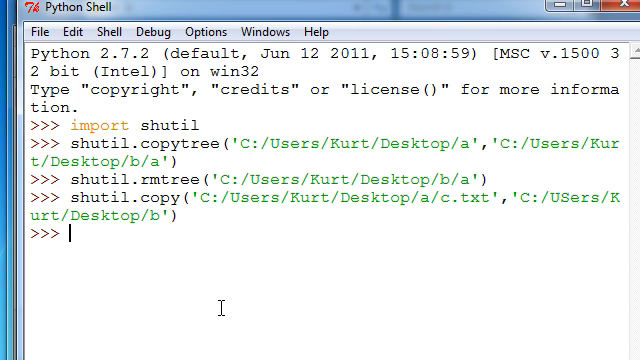
Step: Import the os module in the shell
{"action": "type", "text": "import"}
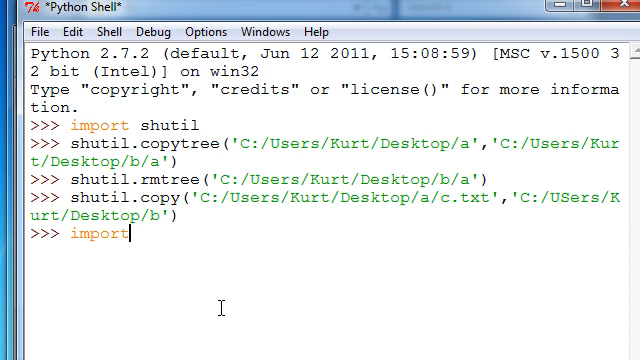
{"action": "type", "text": "os"}
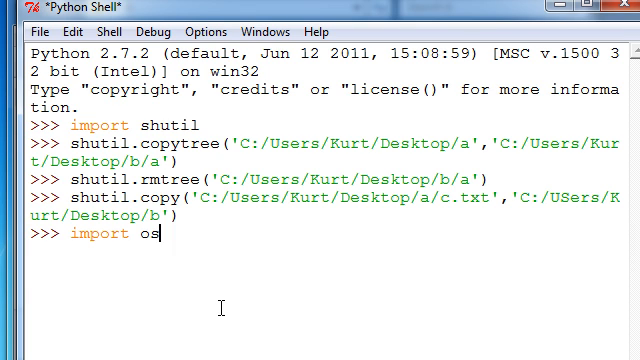
{"action": "key", "text": "Return"}
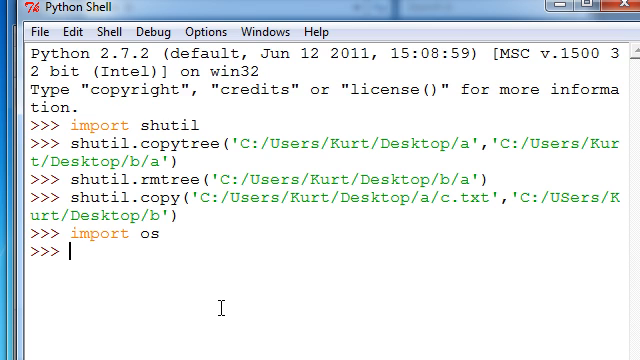
Step: Run os.remove on C:/Users/Kurt/Desktop/b/c.txt to delete the copied file
{"action": "type", "text": "os.remove"}
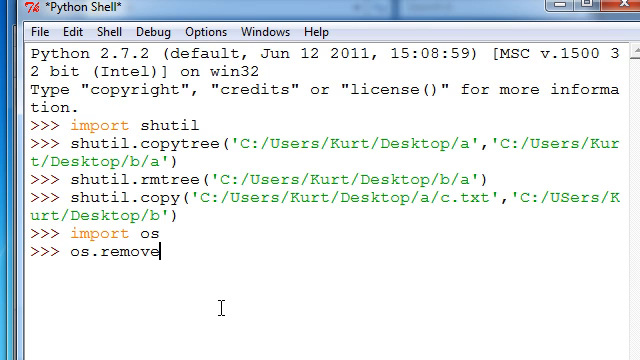
{"action": "type", "text": "('C:"}
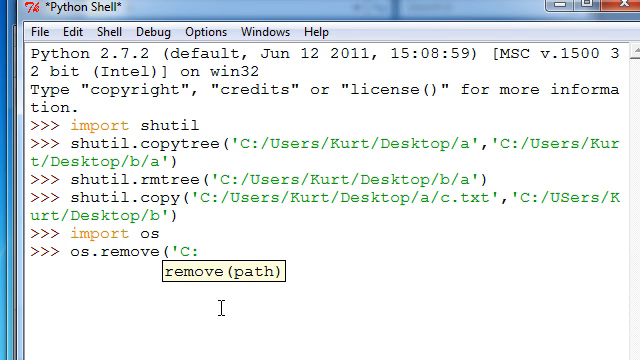
{"action": "type", "text": "Users/Kurt/"}
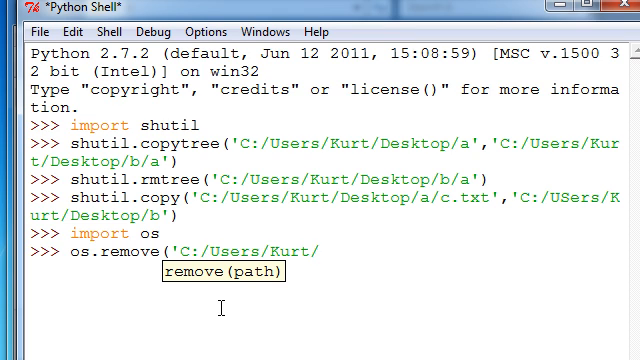
{"action": "type", "text": "Desktop/"}
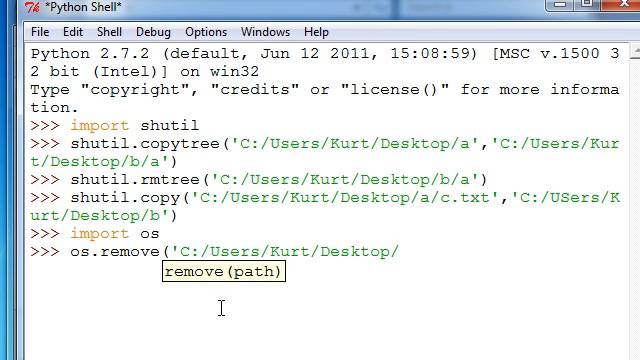
{"action": "type", "text": "b/"}
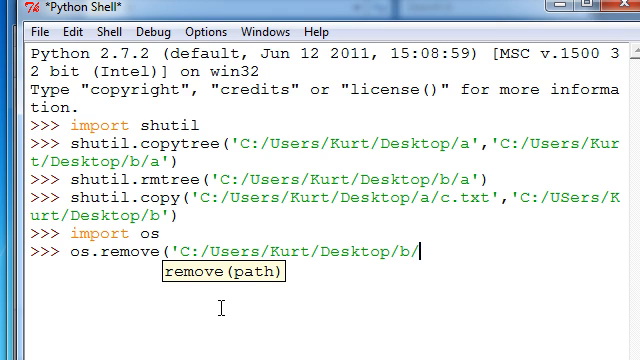
{"action": "type", "text": "c.txt')"}
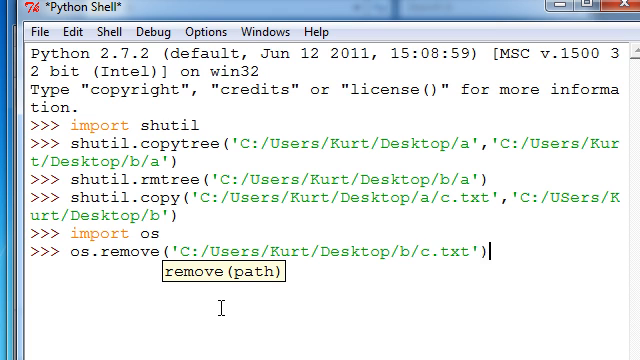
{"action": "key", "text": "Return"}
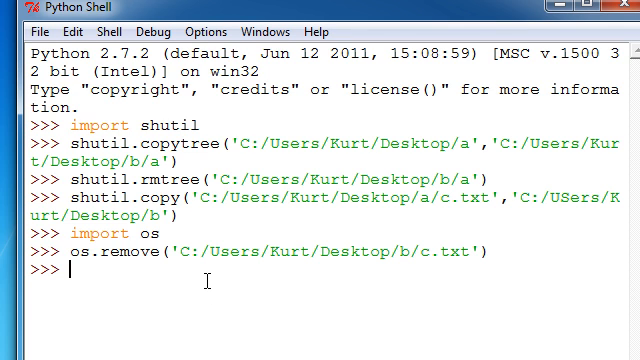
Step: Attempt shutil.move with only the source path to folder a, which errors
{"action": "type", "text": "shutil"}
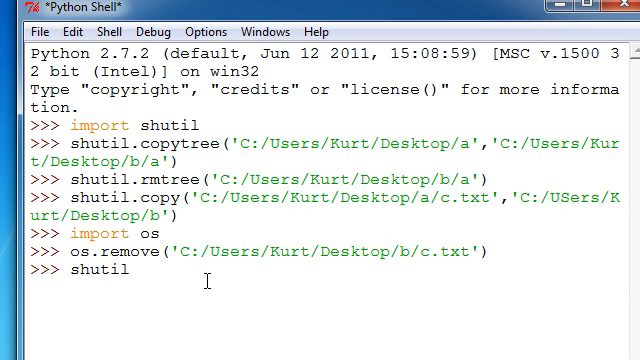
{"action": "type", "text": ".move('"}
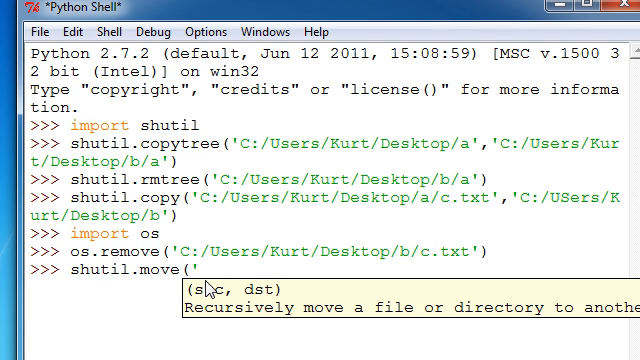
{"action": "type", "text": "C:"}
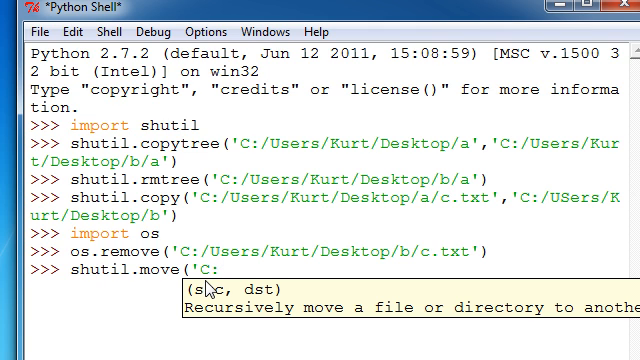
{"action": "type", "text": "/Users/KUrt/Dektop"}
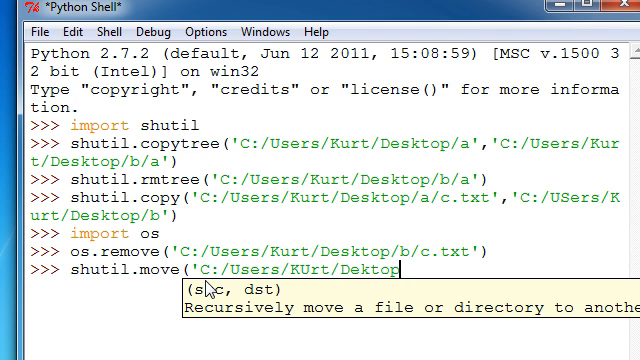
{"action": "type", "text": "a/"}
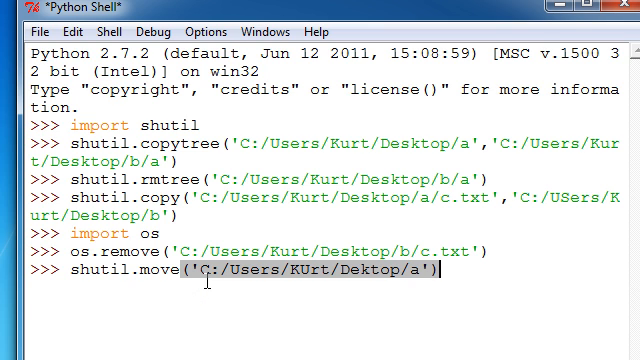
{"action": "key", "text": "Return"}
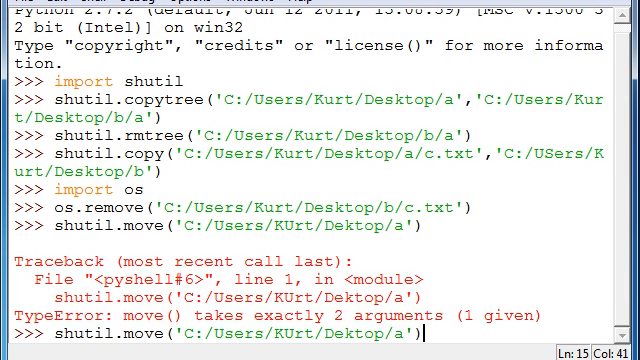
Step: Retry shutil.move with destination C:/Users/Kurt/Desktop/b, still failing on a path typo
{"action": "type", "text": ","}
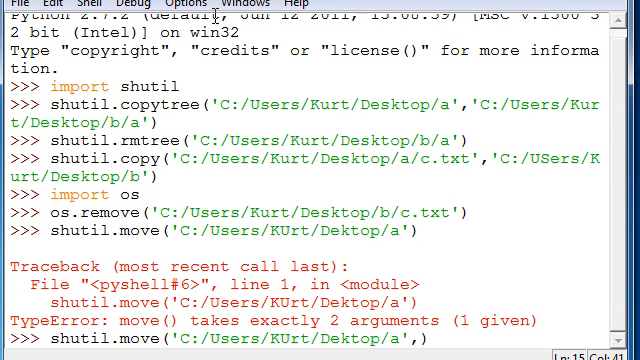
{"action": "type", "text": "'C:"}
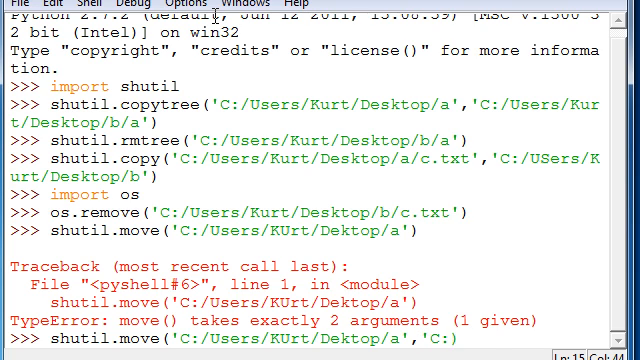
{"action": "type", "text": "/Users/Kurt/Deskto"}
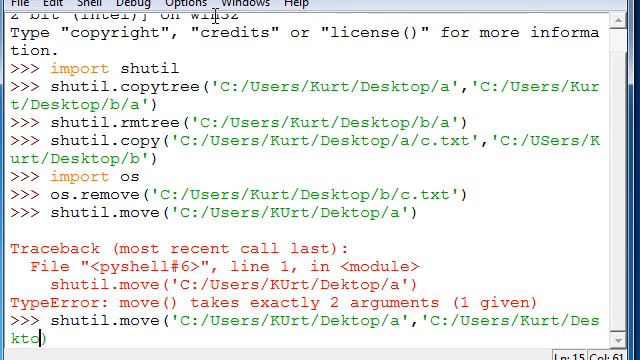
{"action": "type", "text": "b/)"}
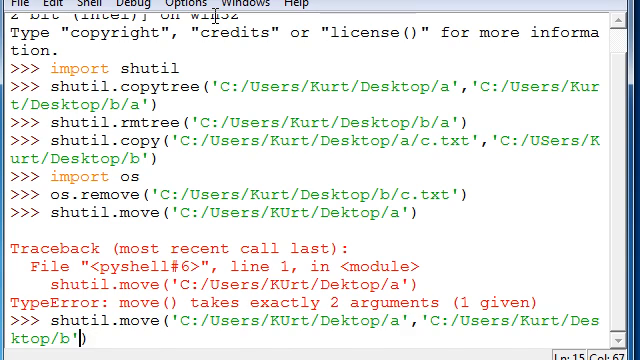
{"action": "key", "text": "Return"}
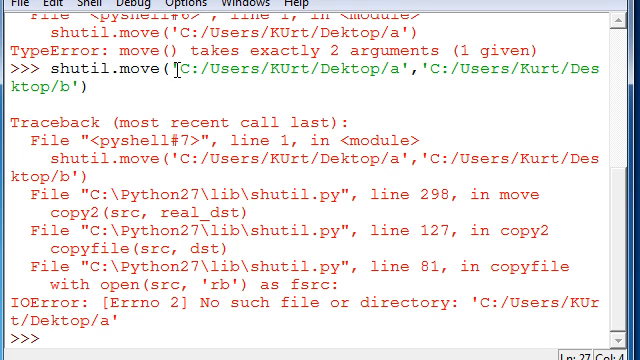
Step: Recall the failed line, fix the Desktop typo and move folder a into b
{"action": "double_click", "coordinate": [300, 68]}
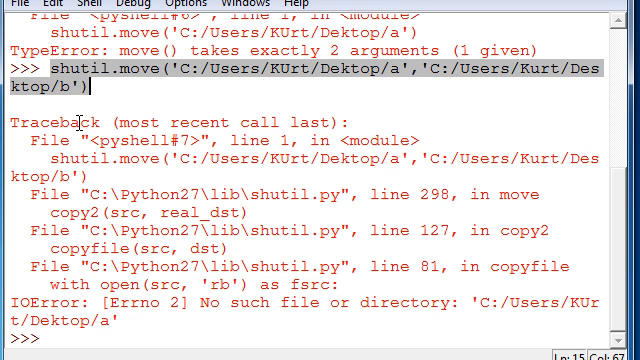
{"action": "scroll", "scroll_direction": "down", "scroll_amount": 3}
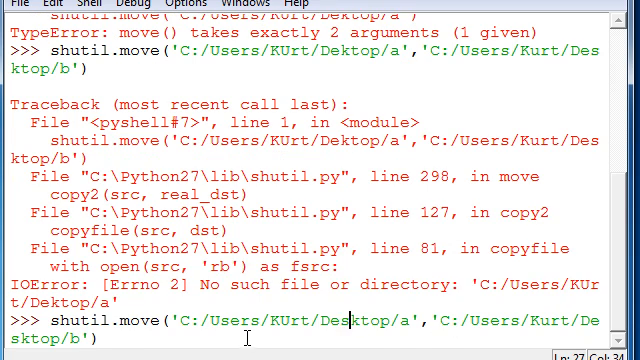
{"action": "key", "text": "Return"}
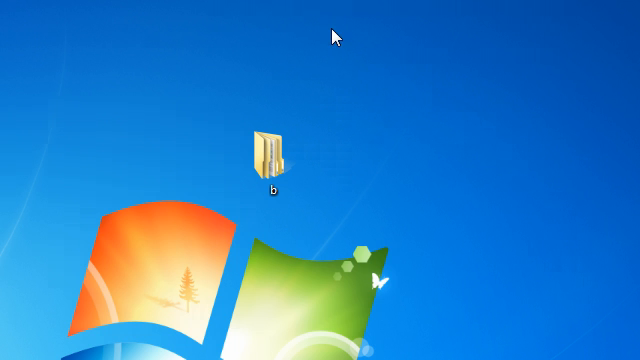
Step: Check folder b contains folder a, then open desktop folder a and its file c in Notepad
{"action": "left_click", "coordinate": [278, 150]}
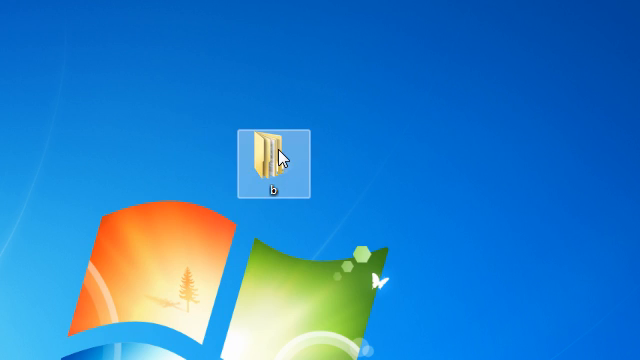
{"action": "double_click", "coordinate": [272, 150]}
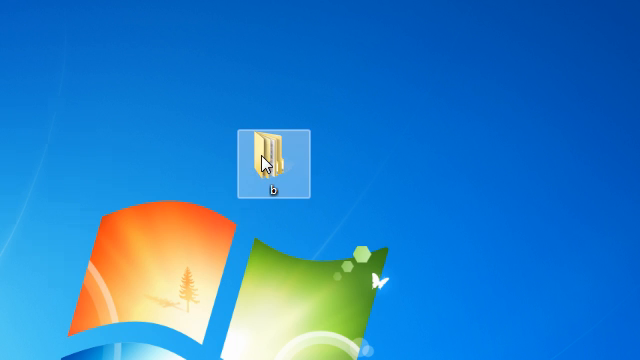
{"action": "double_click", "coordinate": [270, 156]}
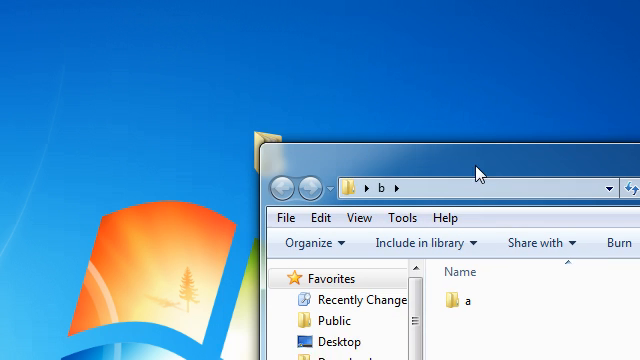
{"action": "left_click", "coordinate": [468, 300]}
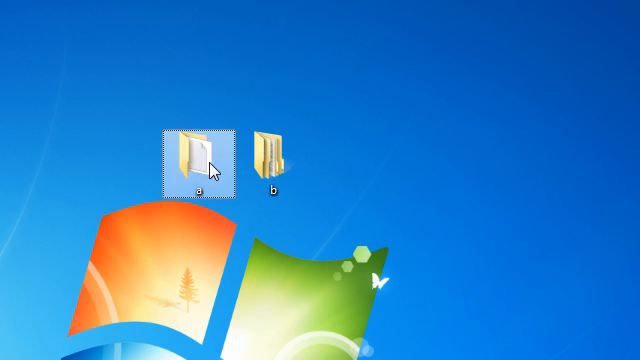
{"action": "double_click", "coordinate": [188, 150]}
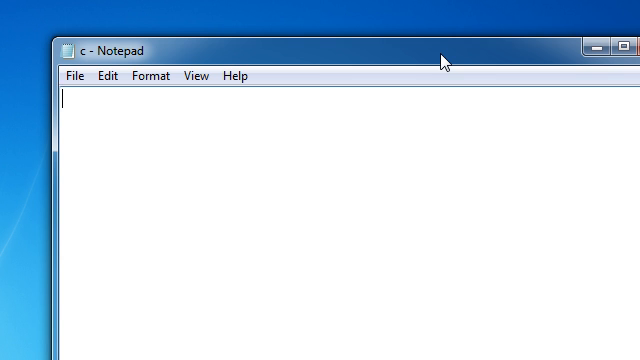
Step: Type the password line and 'admin' after user: into text file c
{"action": "type", "text": "pass:c"}
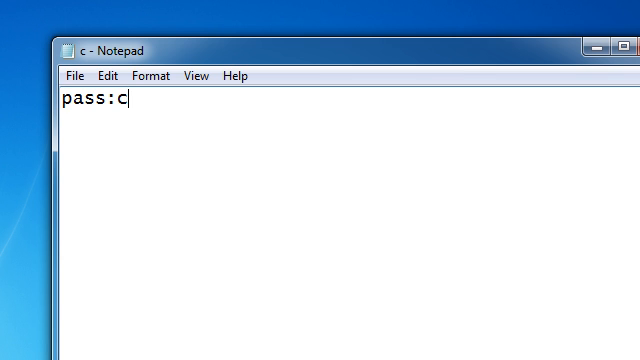
{"action": "type", "text": "w"}
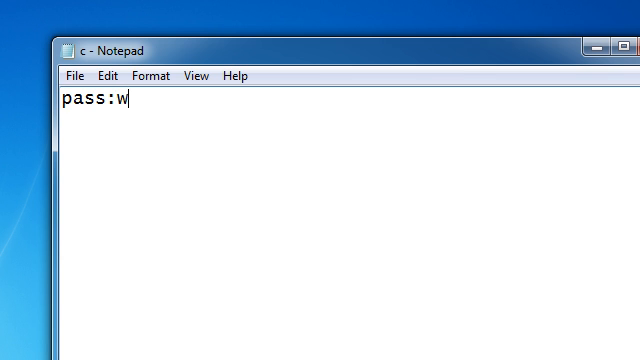
{"action": "type", "text": "assword"}
{"action": "type", "text": "user:"}
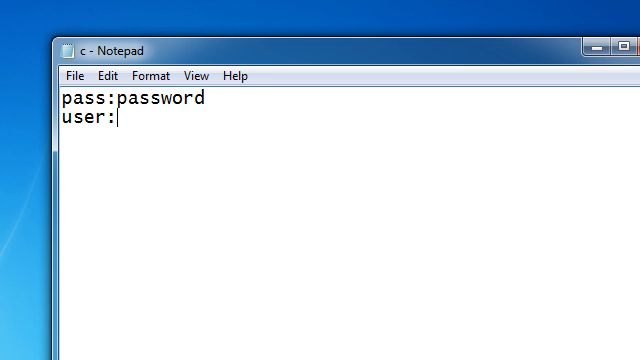
{"action": "type", "text": "admin"}
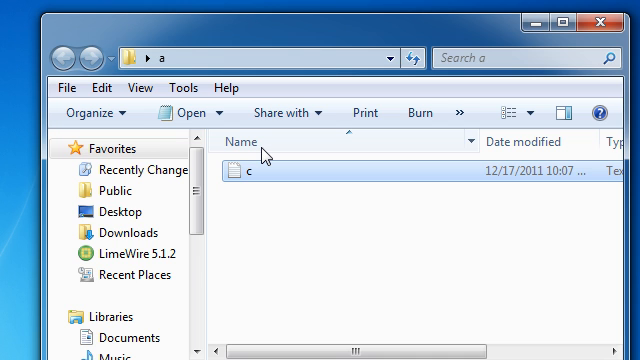
{"action": "mouse_move", "coordinate": [608, 18]}
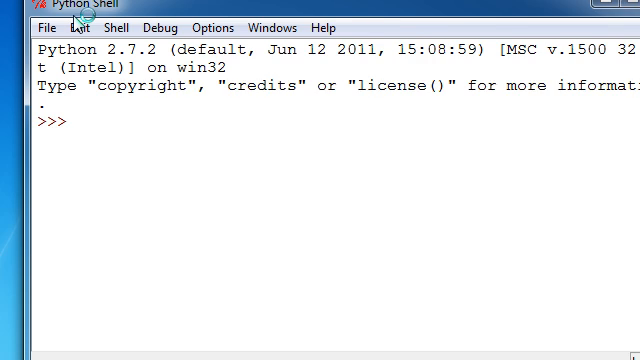
Step: Run import shutil and shutil.move('C:/Users/Kurt/Desktop/a','C:/Users/Kurt/Desktop/b')
{"action": "type", "text": "imp"}
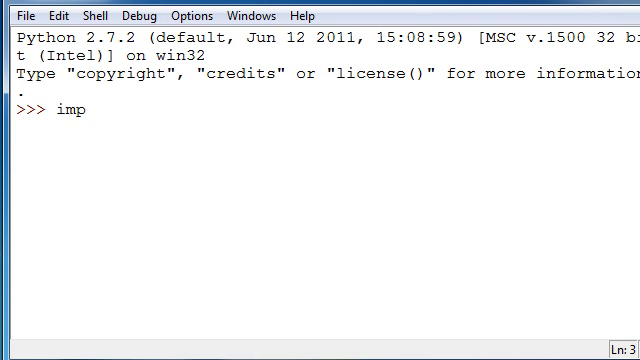
{"action": "type", "text": "ort shutil"}
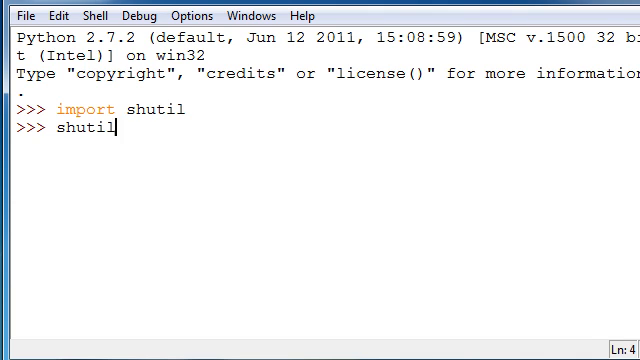
{"action": "type", "text": ".move"}
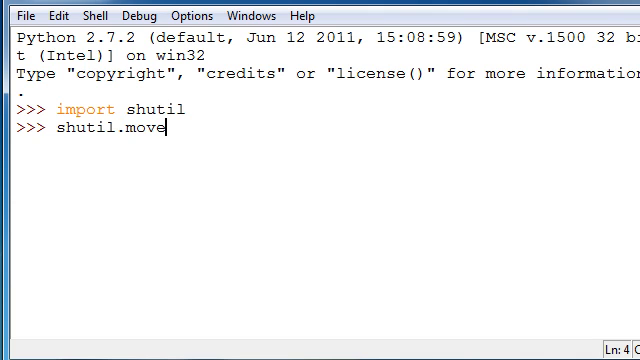
{"action": "type", "text": "('C:/"}
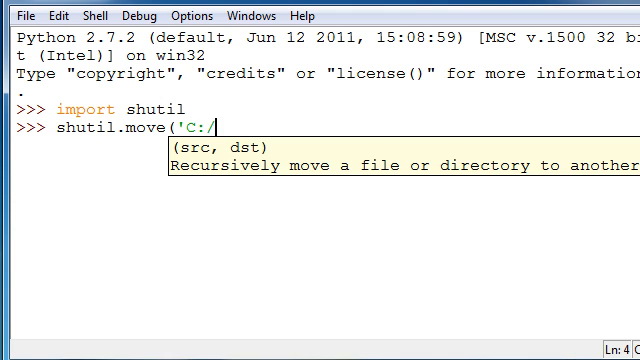
{"action": "type", "text": "Users/Kurt/"}
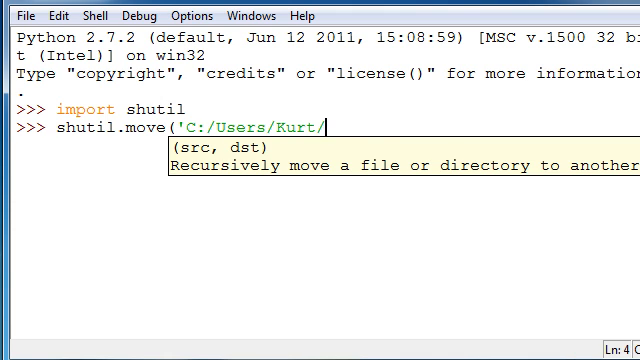
{"action": "type", "text": "Des"}
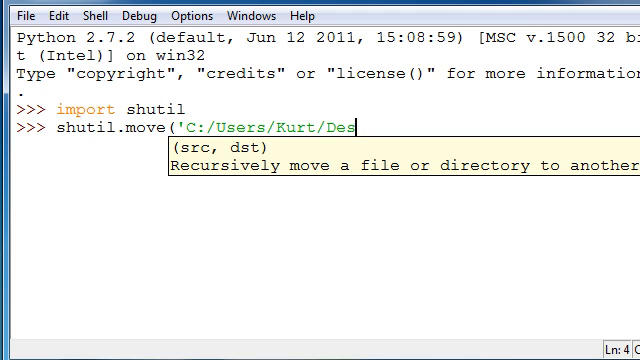
{"action": "type", "text": "ktop/"}
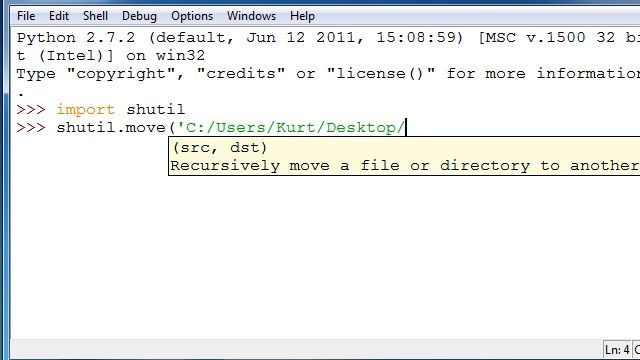
{"action": "type", "text": "a',"}
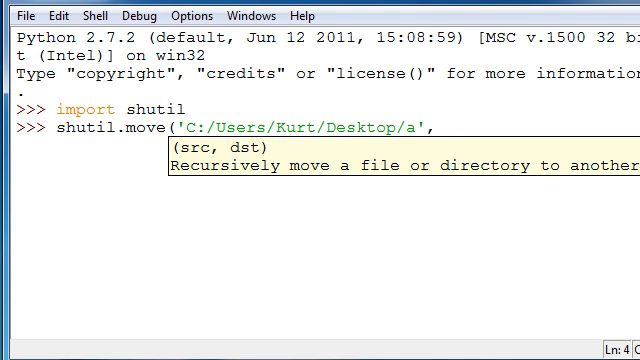
{"action": "type", "text": "'C:"}
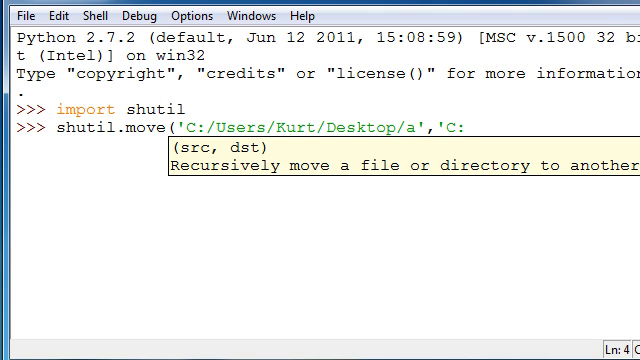
{"action": "type", "text": "Users/"}
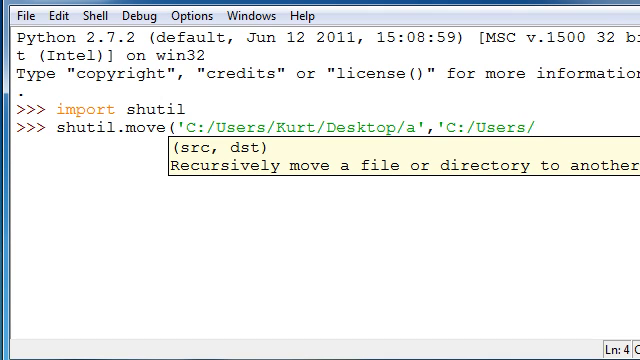
{"action": "type", "text": "Kurt/Desktop/"}
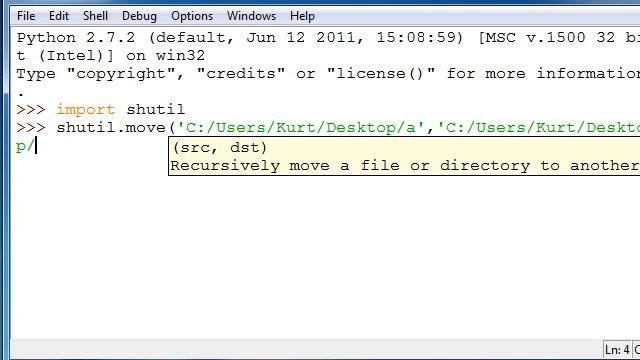
{"action": "type", "text": "b'"}
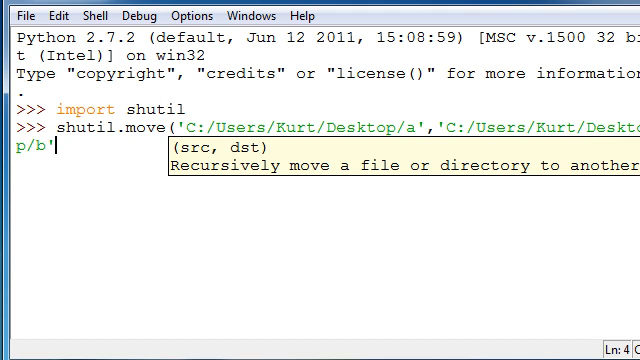
{"action": "key", "text": "Return"}
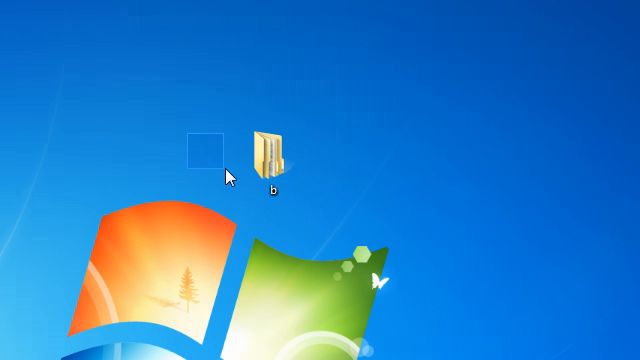
Step: Browse into desktop folder b and then folder a inside it to verify the move
{"action": "double_click", "coordinate": [268, 144]}
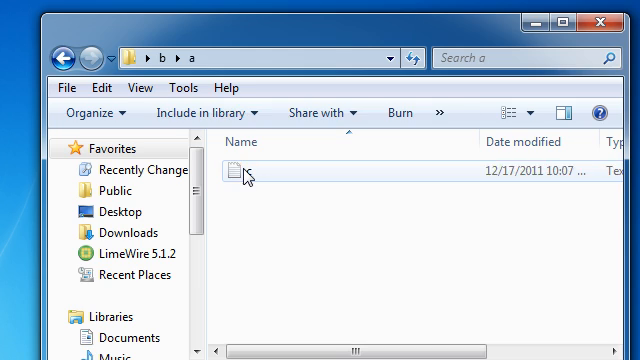
{"action": "double_click", "coordinate": [244, 172]}
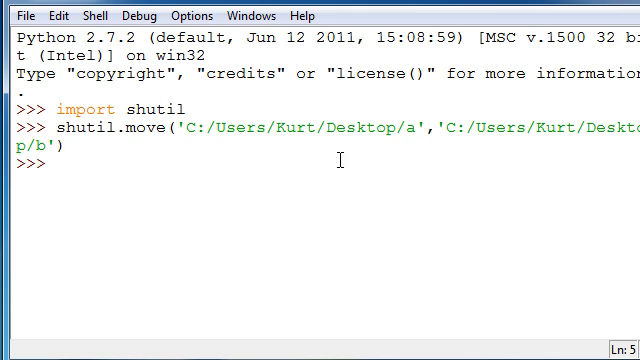
{"action": "mouse_move", "coordinate": [104, 238]}
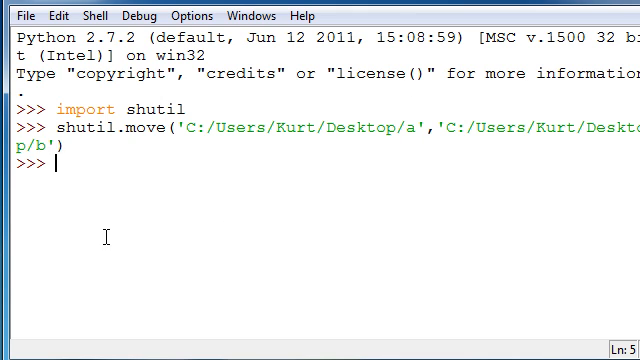
Step: Run shutil.copymode from 'C:/Users/Kurt/Desktop' onto 'C:/Users/Kurt/Desktop/b/a/c.txt'
{"action": "type", "text": "shutil."}
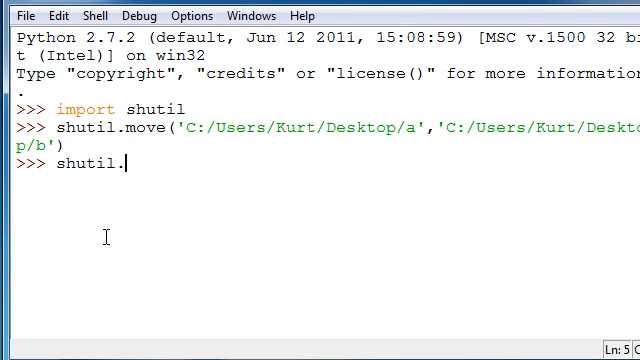
{"action": "type", "text": "copy"}
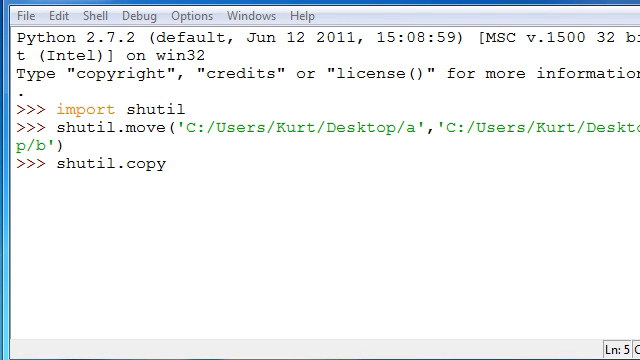
{"action": "type", "text": "mode("}
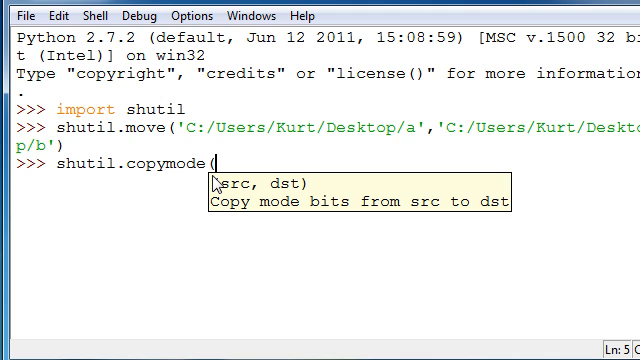
{"action": "type", "text": "'C:"}
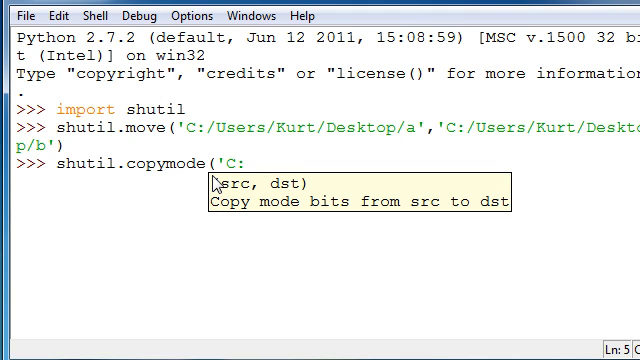
{"action": "type", "text": "/Users"}
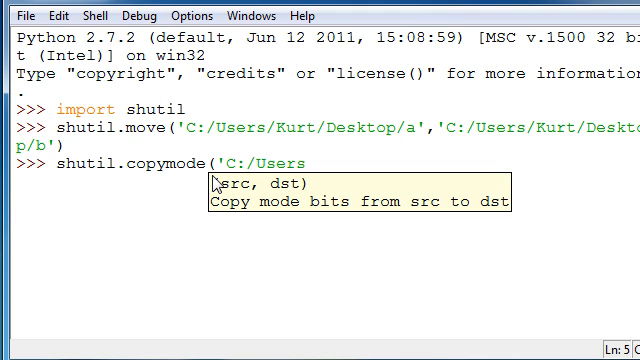
{"action": "type", "text": "/Kurt/Desktop"}
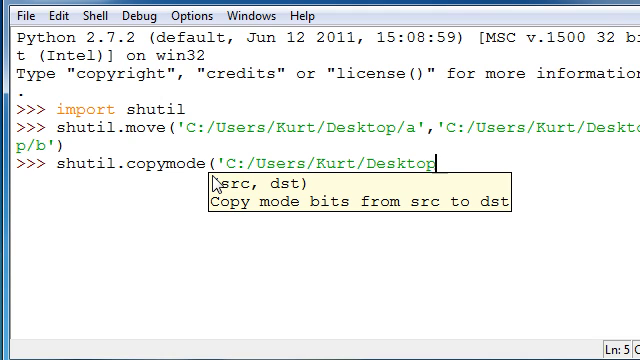
{"action": "type", "text": "')"}
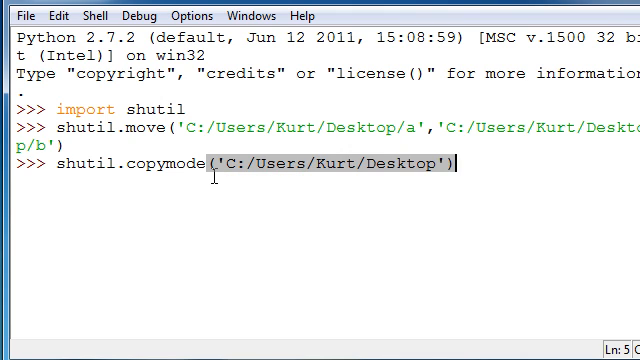
{"action": "type", "text": ",'"}
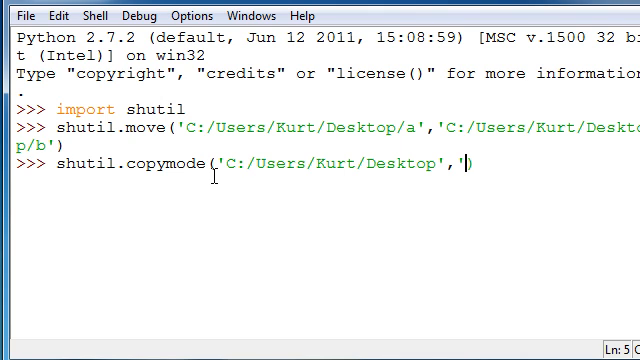
{"action": "type", "text": "C/"}
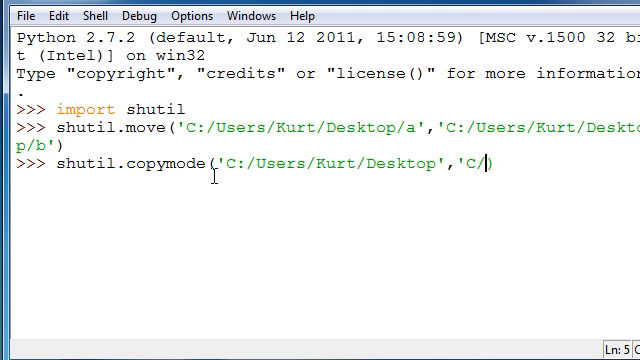
{"action": "type", "text": "Users/Kurt/Desktop"}
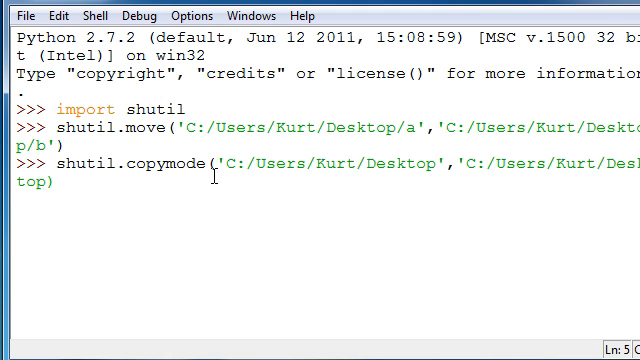
{"action": "type", "text": "/"}
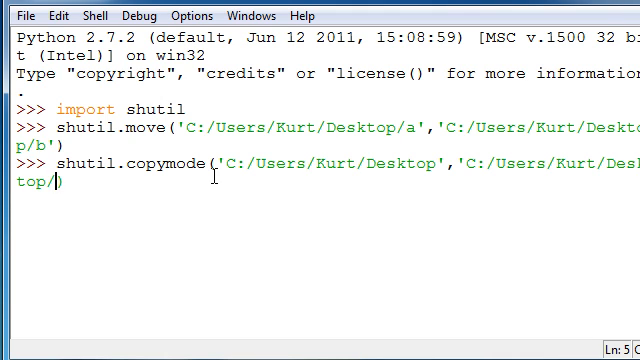
{"action": "type", "text": "b/"}
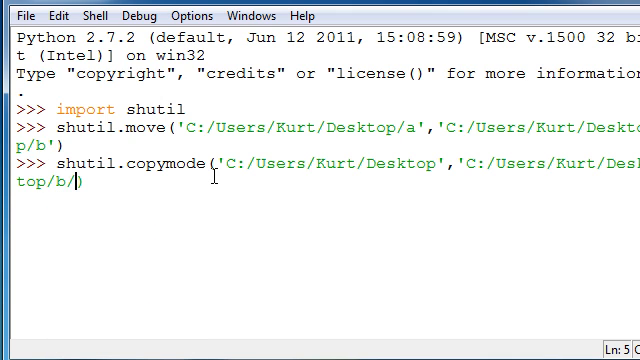
{"action": "type", "text": "c."}
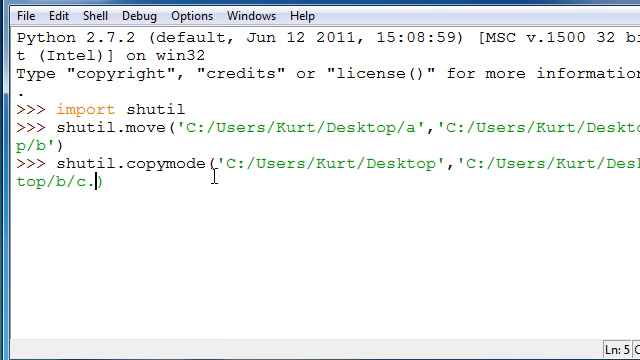
{"action": "type", "text": "a"}
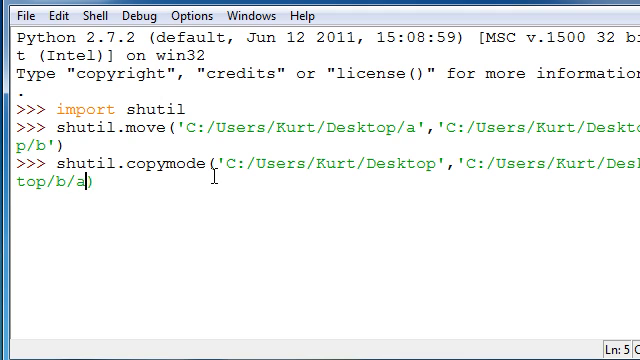
{"action": "type", "text": "c/"}
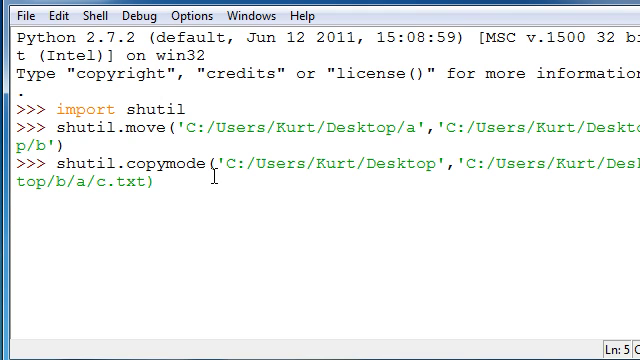
{"action": "key", "text": "Return"}
{"action": "type", "text": "op"}
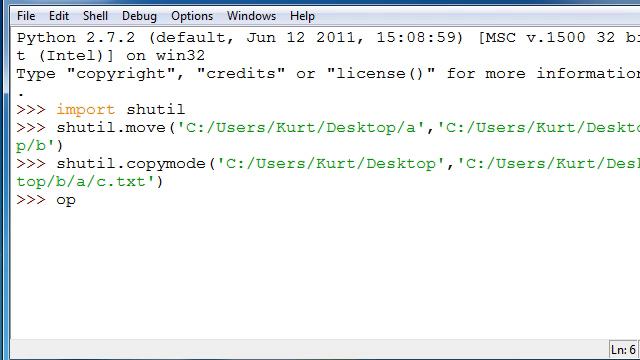
Step: Run a = open('C:/Users/Kurt/Desktop/b/a/c.txt') to open c.txt as file object a
{"action": "type", "text": "en"}
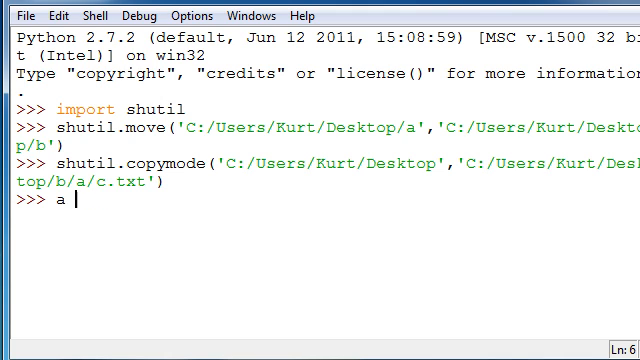
{"action": "type", "text": "= c"}
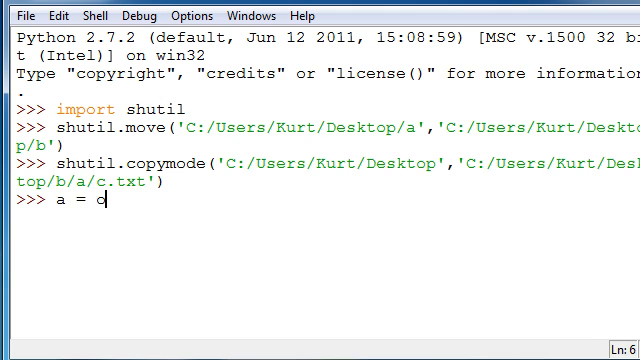
{"action": "type", "text": "pen("}
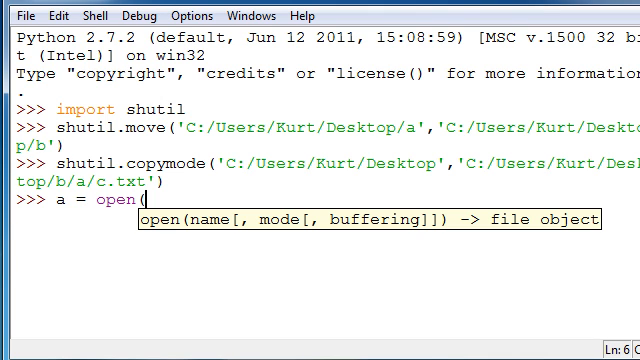
{"action": "type", "text": "'C:/U"}
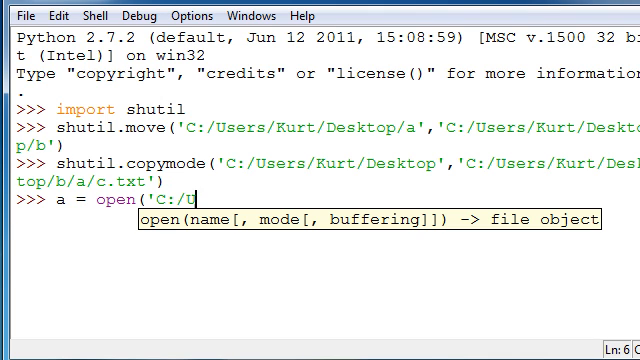
{"action": "type", "text": "sers/Kurt/Desktop/b"}
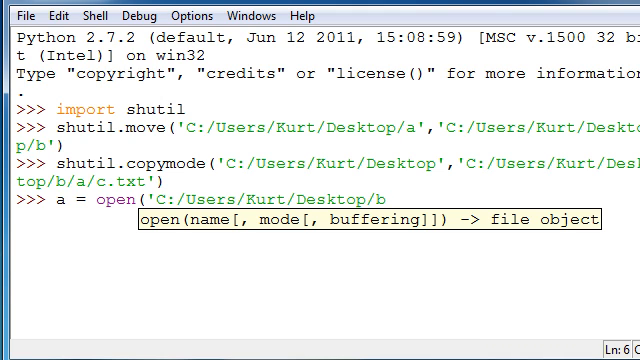
{"action": "type", "text": "/a/c"}
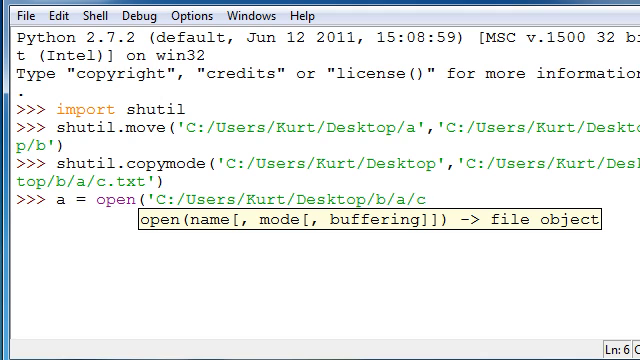
{"action": "type", "text": ".txt'"}
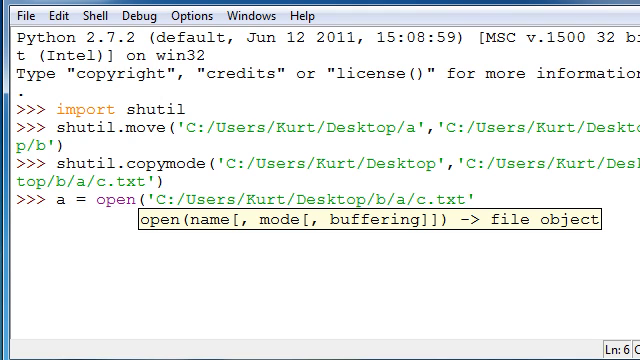
{"action": "key", "text": "Return"}
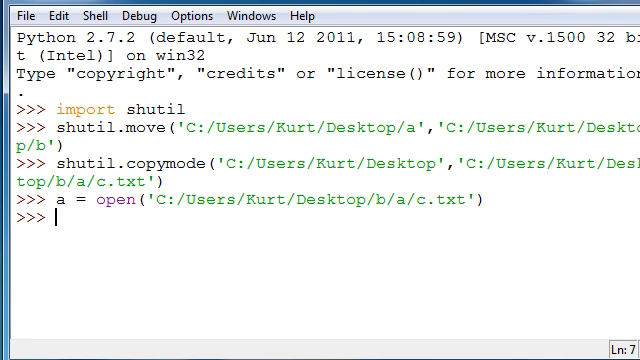
{"action": "mouse_move", "coordinate": [620, 12]}
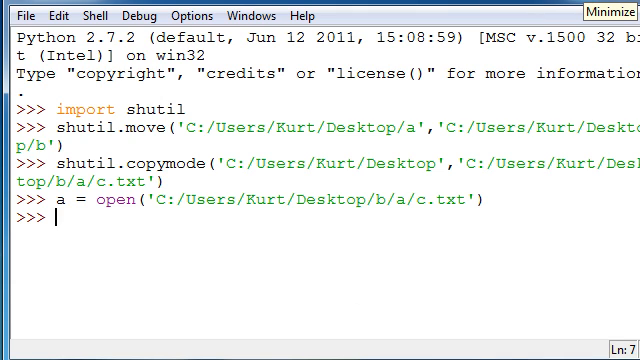
Step: Begin a second a = open('C:/Users/Kurt/D...') line at the prompt
{"action": "type", "text": "a = ope"}
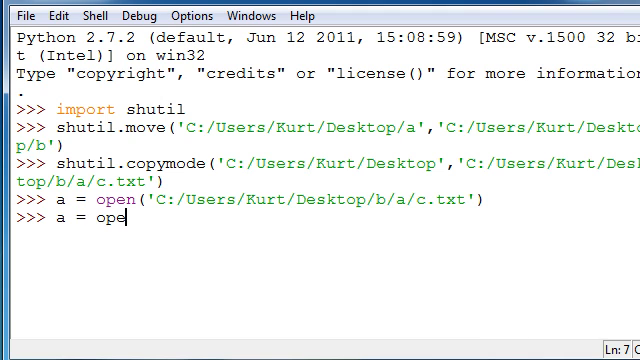
{"action": "type", "text": "n("}
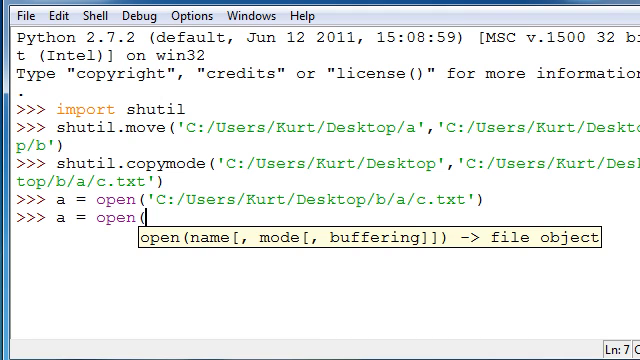
{"action": "type", "text": "'C:/U"}
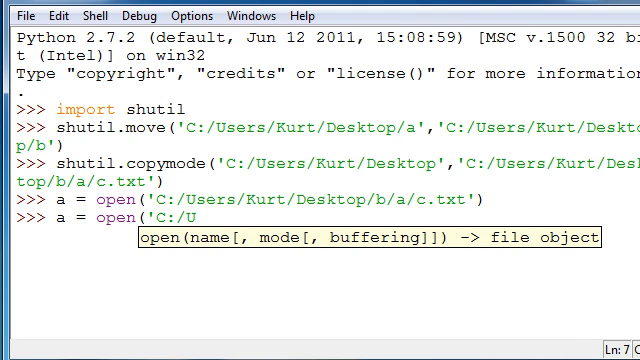
{"action": "type", "text": "sers/Kurt/D"}
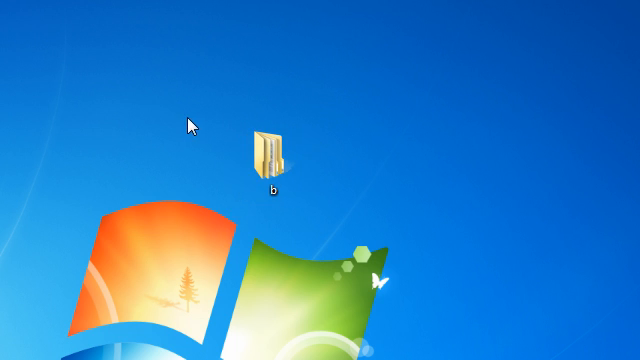
{"action": "mouse_move", "coordinate": [98, 216]}
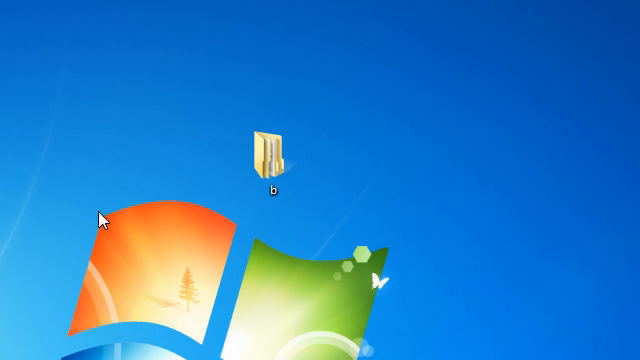
{"action": "mouse_move", "coordinate": [86, 56]}
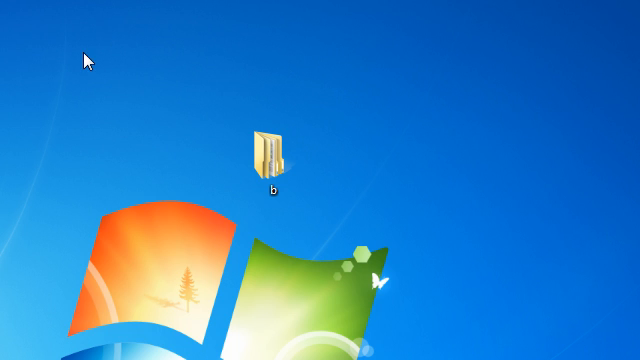
{"action": "mouse_move", "coordinate": [88, 62]}
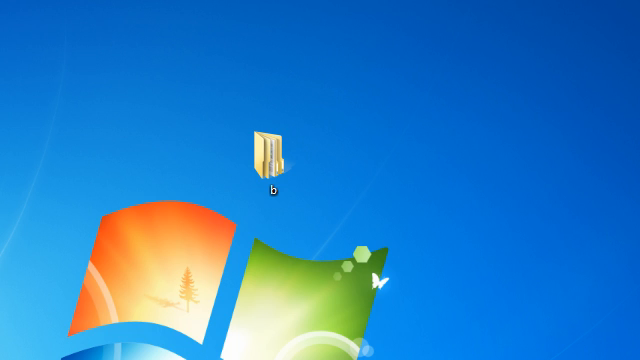